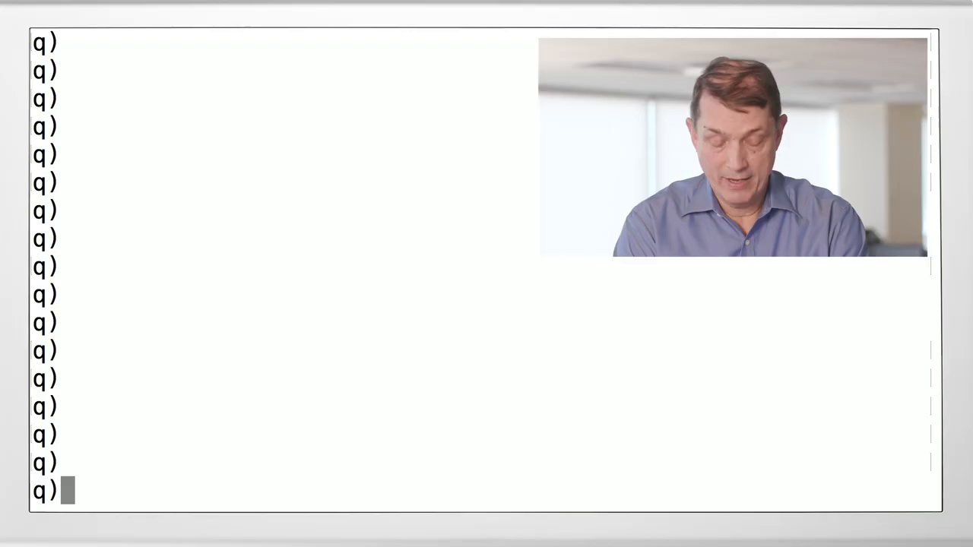
{"action": "type", "text": "wavg"}
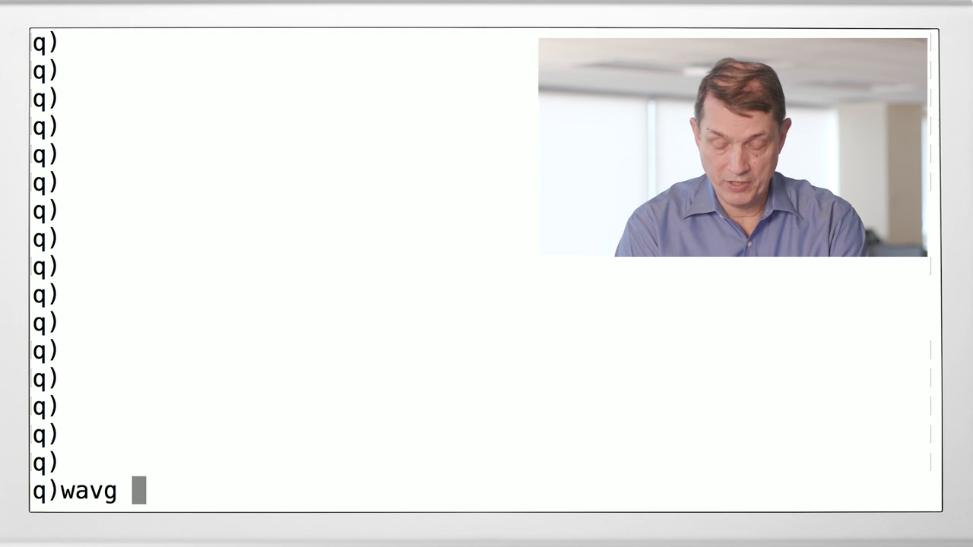
{"action": "type", "text": "10 20 30 40"}
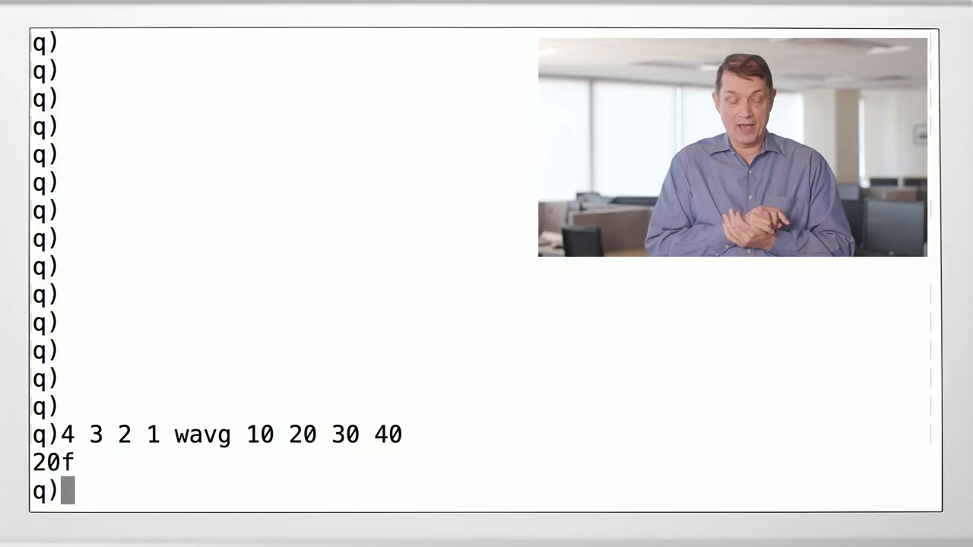
{"action": "type", "text": "xbar"}
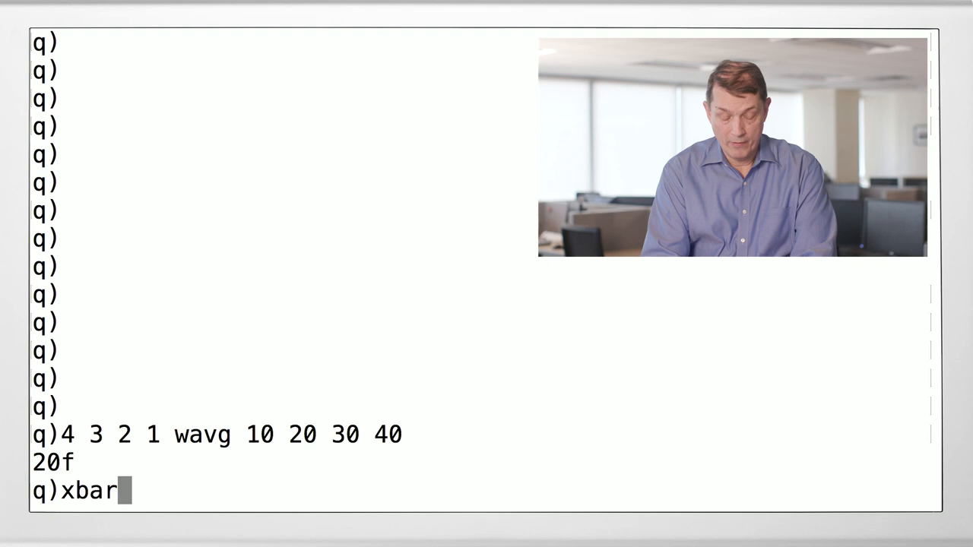
{"action": "type", "text": "0 1 2 3 4 5 10 11 21"}
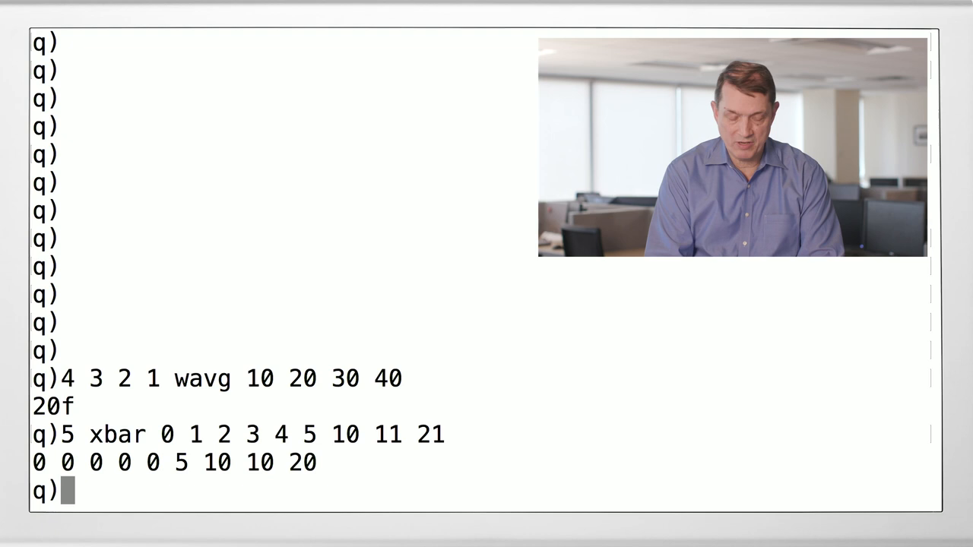
{"action": "type", "text": "select mins"}
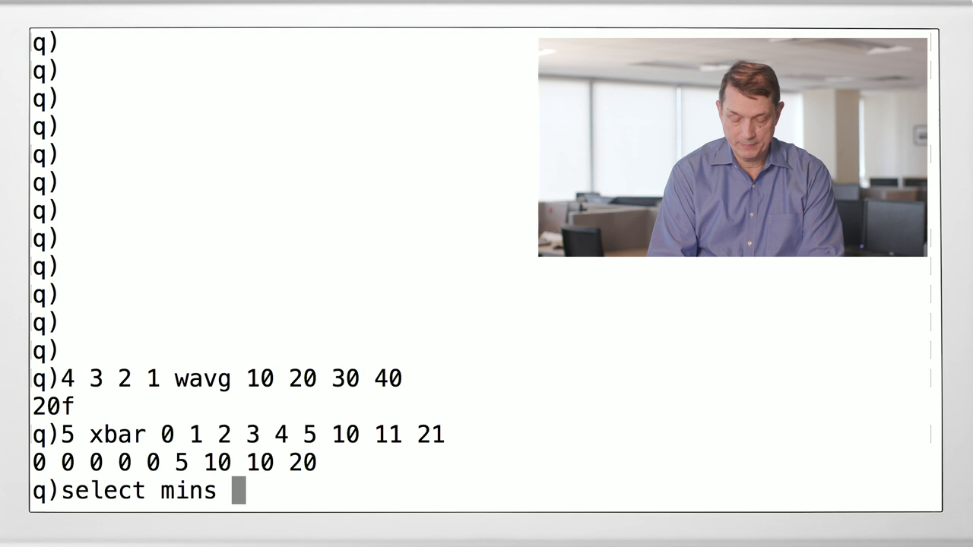
{"action": "type", "text": "px from t"}
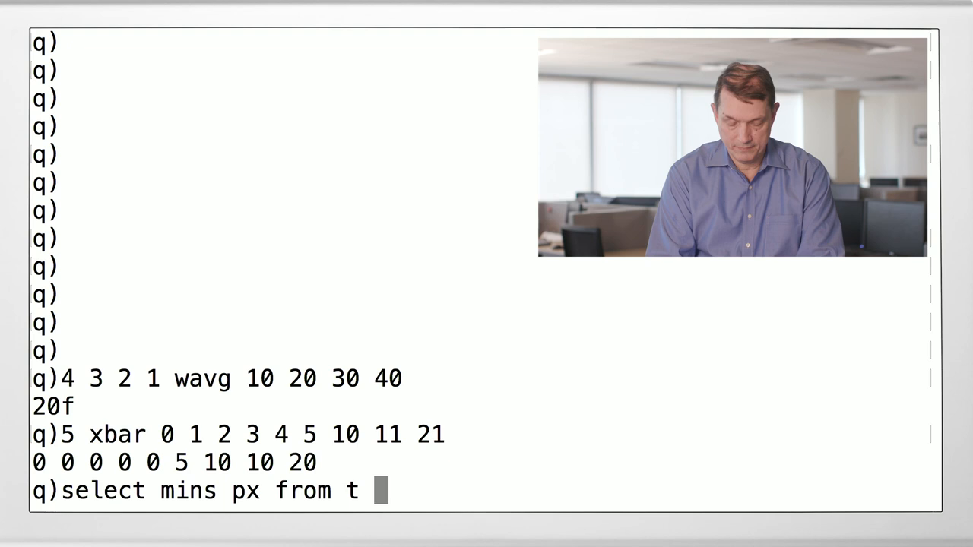
{"action": "type", "text": "where sym=`a"}
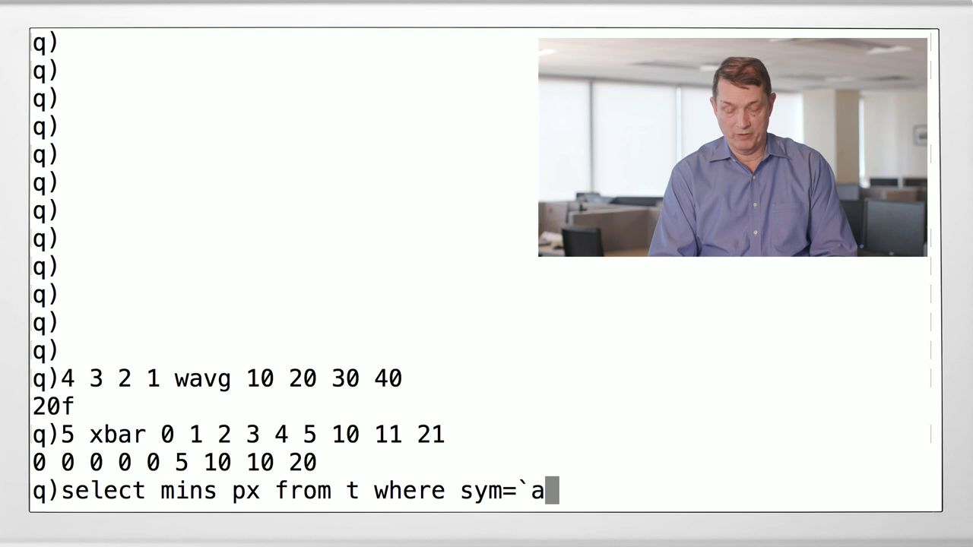
{"action": "type", "text": "apl"}
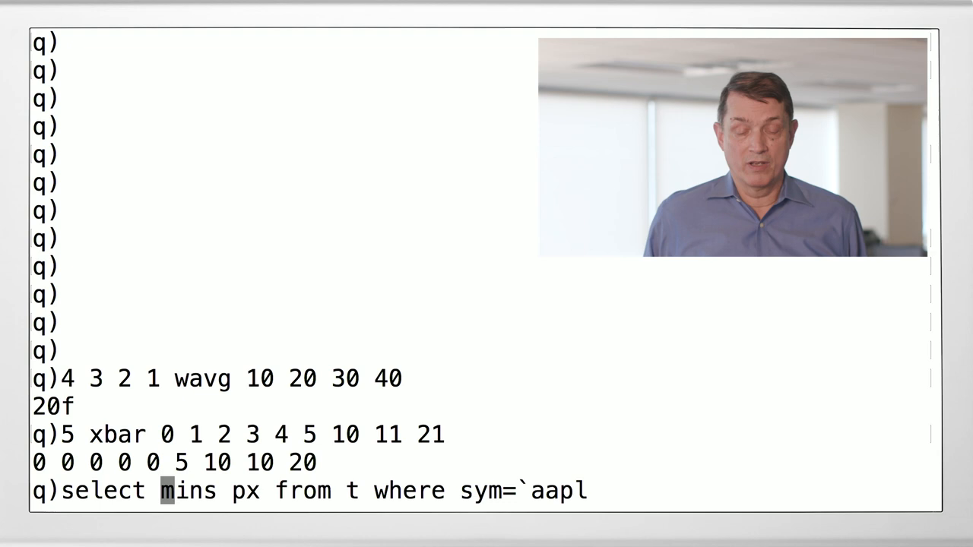
{"action": "type", "text": "px -"}
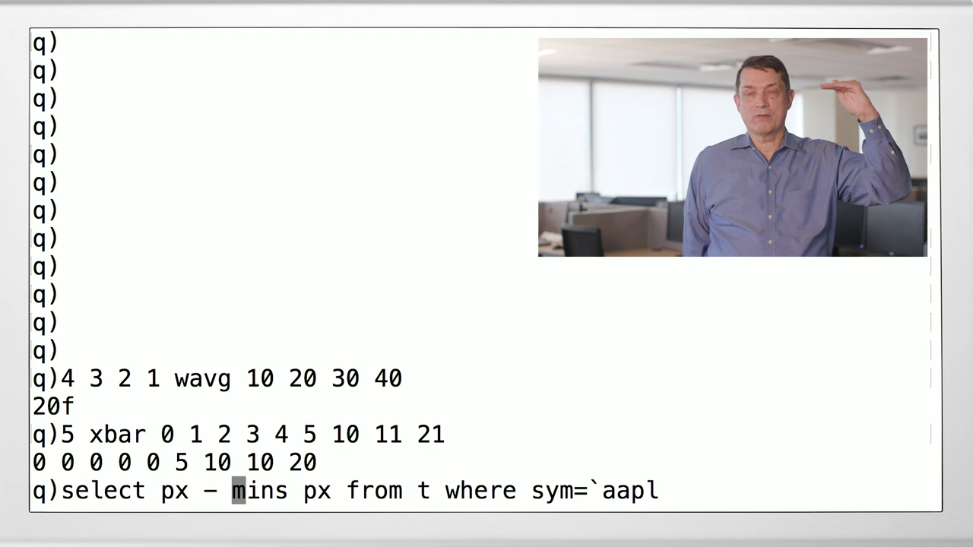